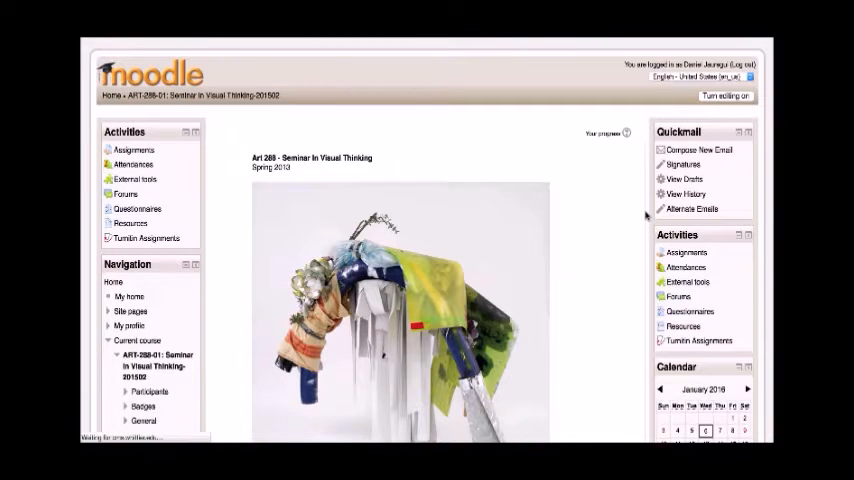
# Turn editing on and scroll to the Intro To Course - What is Art? section.
pyautogui.click(724, 96)
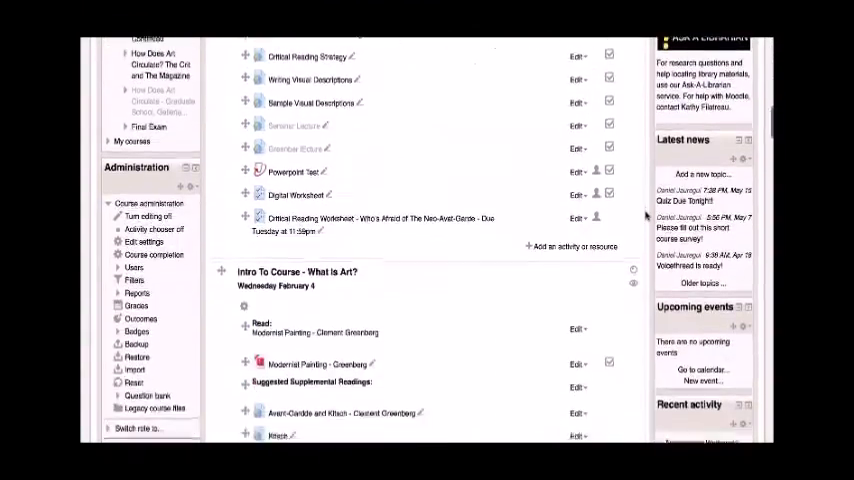
pyautogui.scroll(-3)
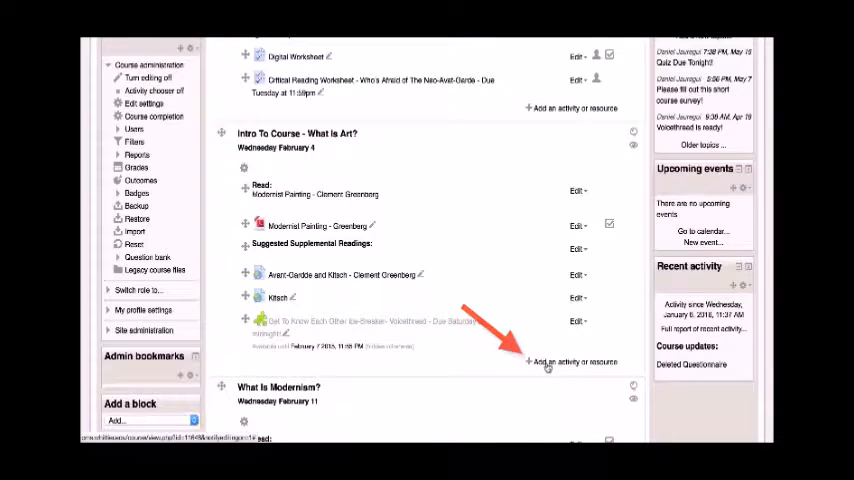
# Add a new Questionnaire activity to the Intro To Course section from the activity chooser.
pyautogui.click(576, 362)
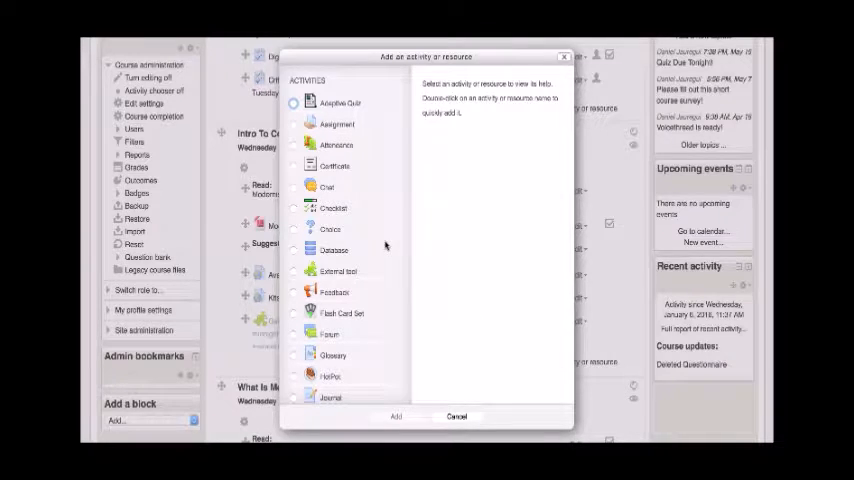
pyautogui.scroll(-3)
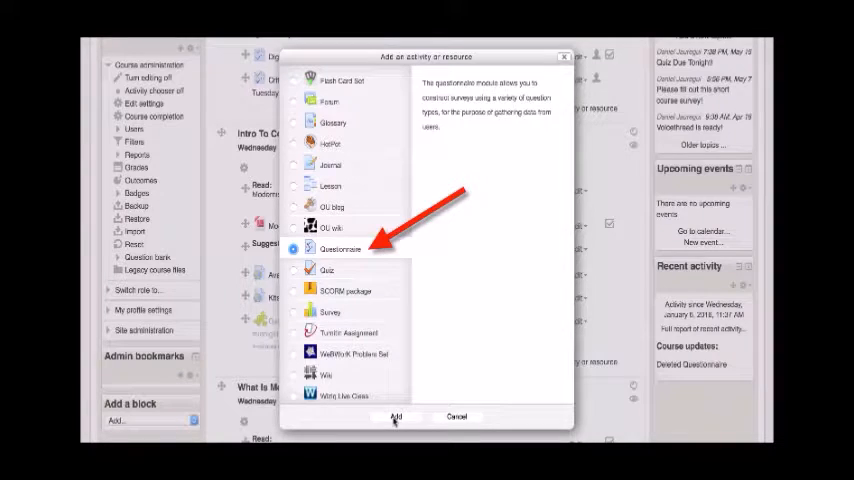
pyautogui.click(396, 416)
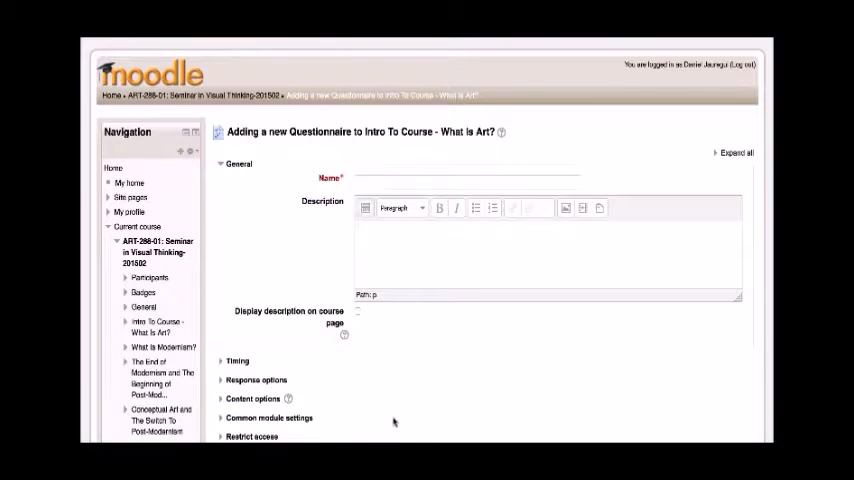
# Name the questionnaire 'Digital Reading Worksheet - What is Art?' and expand its Timing settings.
pyautogui.click(468, 180)
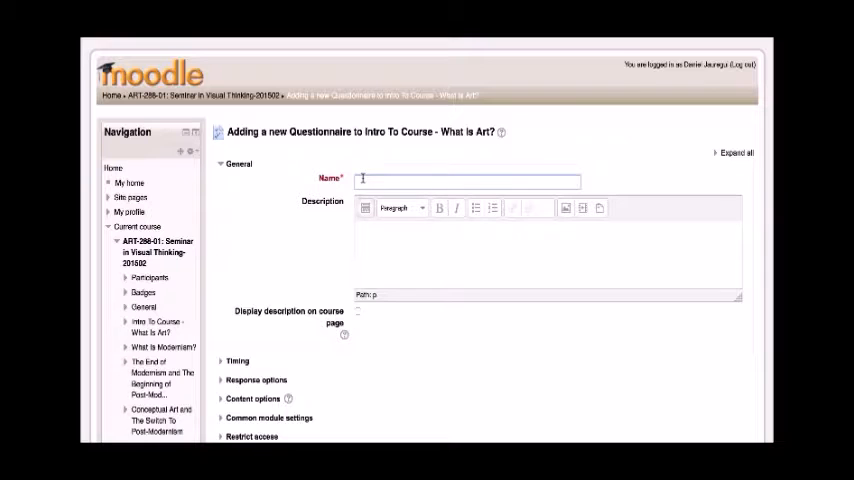
pyautogui.write('Digital Reading Worksheet - What is Art?')
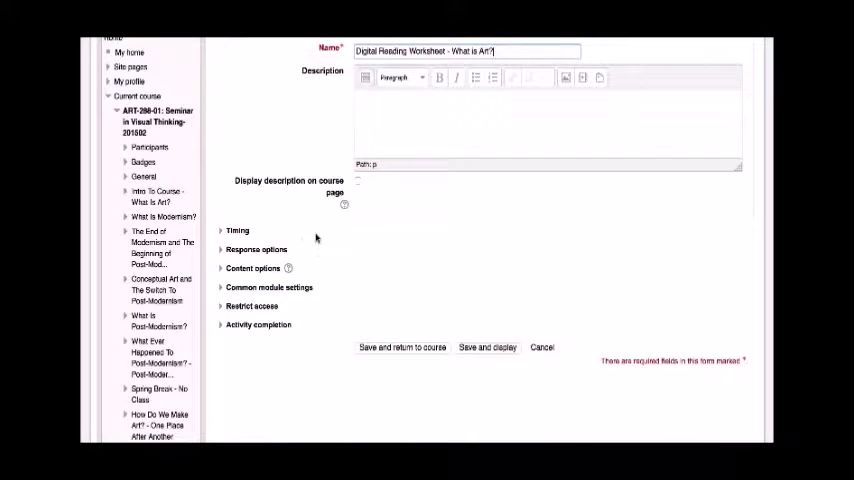
pyautogui.click(220, 230)
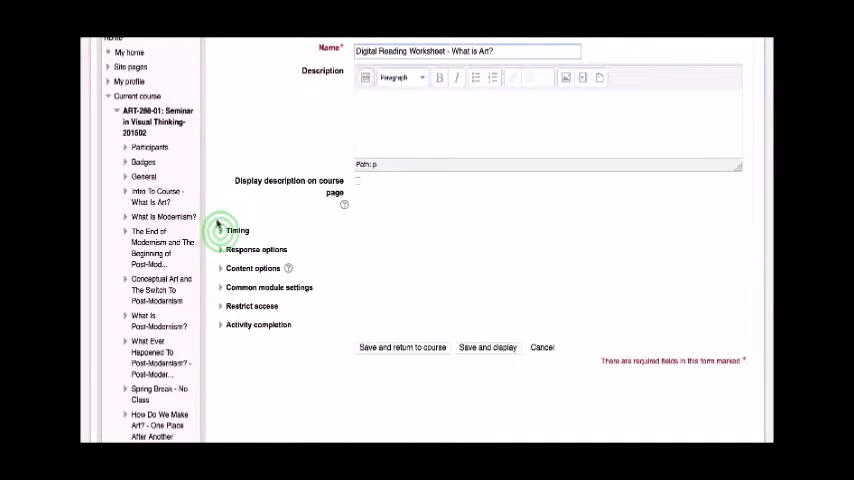
pyautogui.click(238, 230)
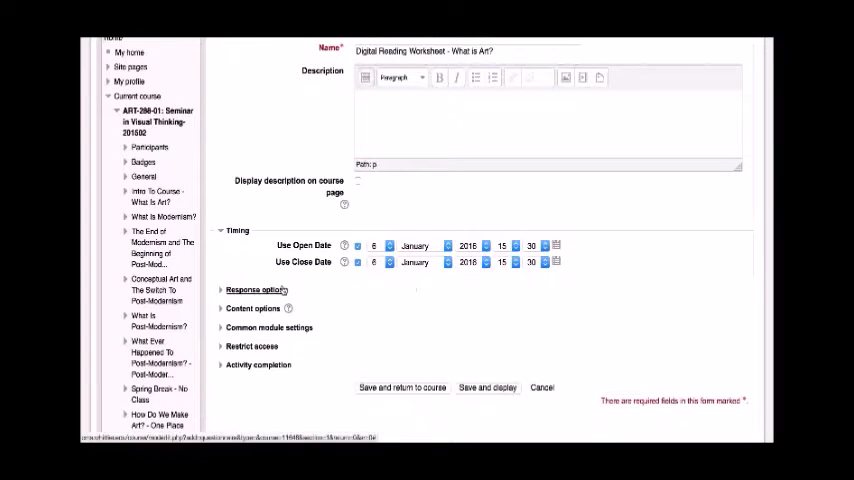
# In Response options, set students to respond once with anonymous respondent type.
pyautogui.click(256, 290)
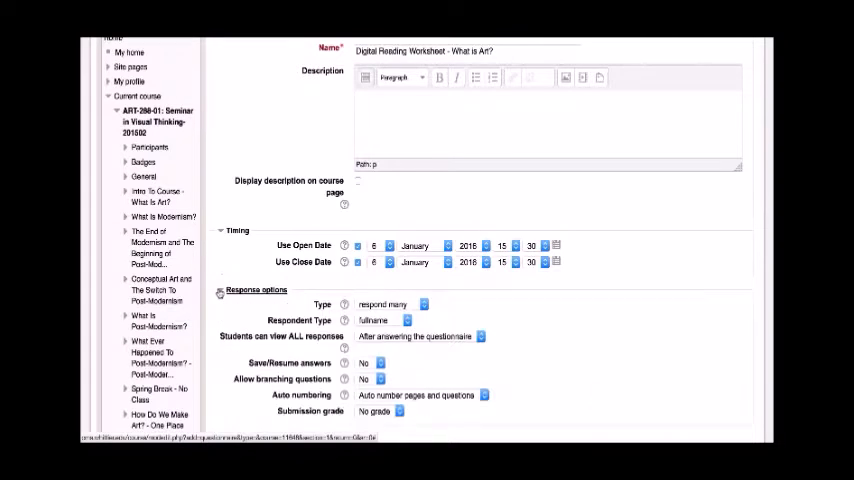
pyautogui.scroll(-3)
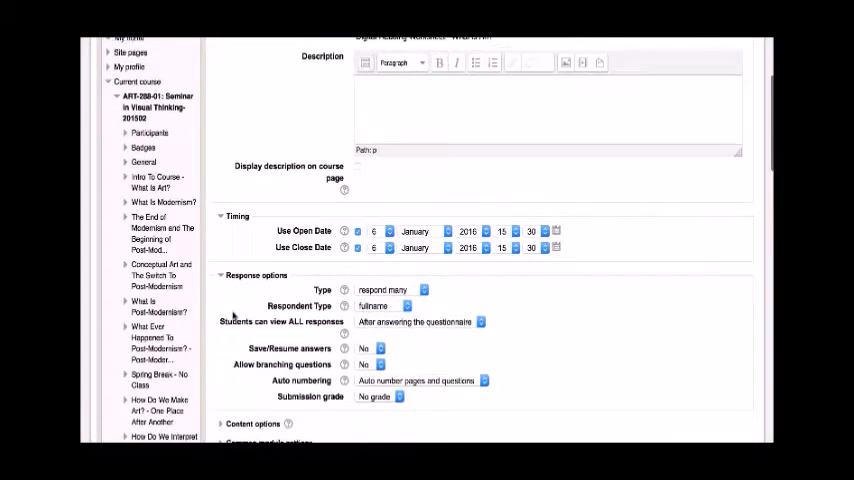
pyautogui.scroll(-3)
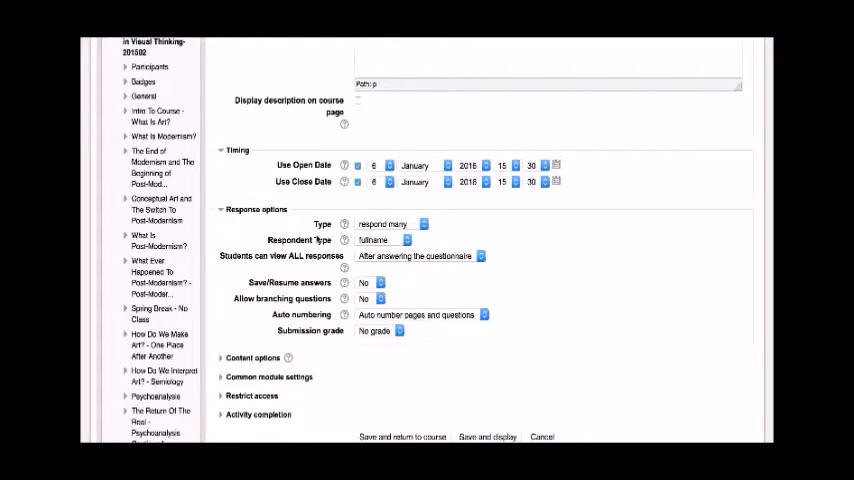
pyautogui.click(390, 224)
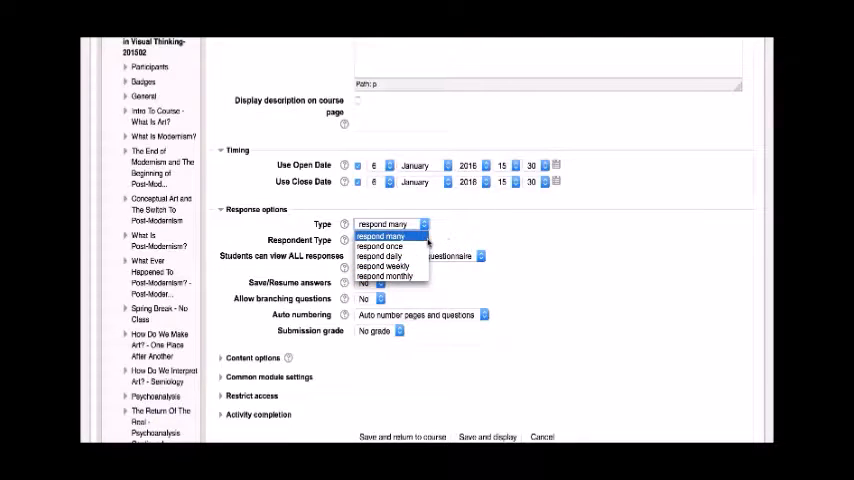
pyautogui.click(380, 246)
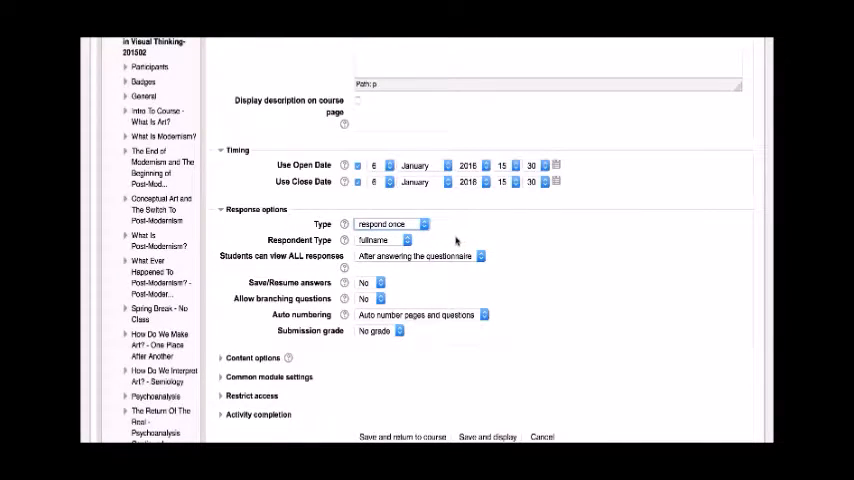
pyautogui.click(384, 240)
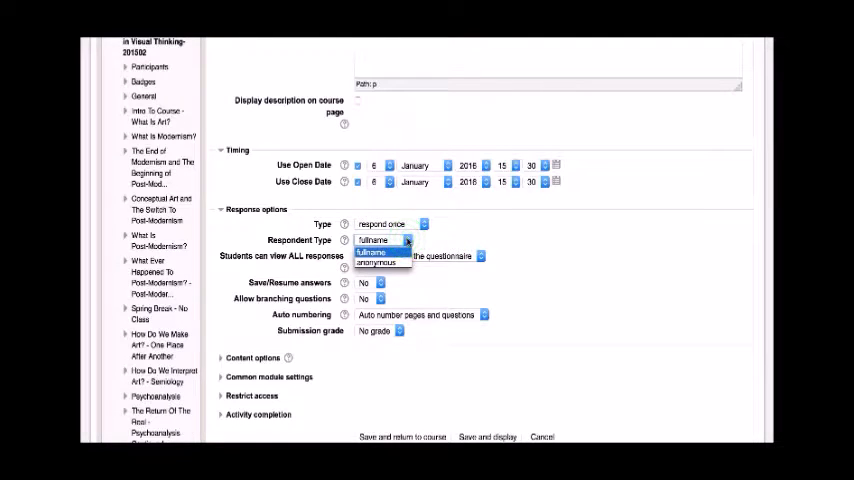
pyautogui.click(376, 262)
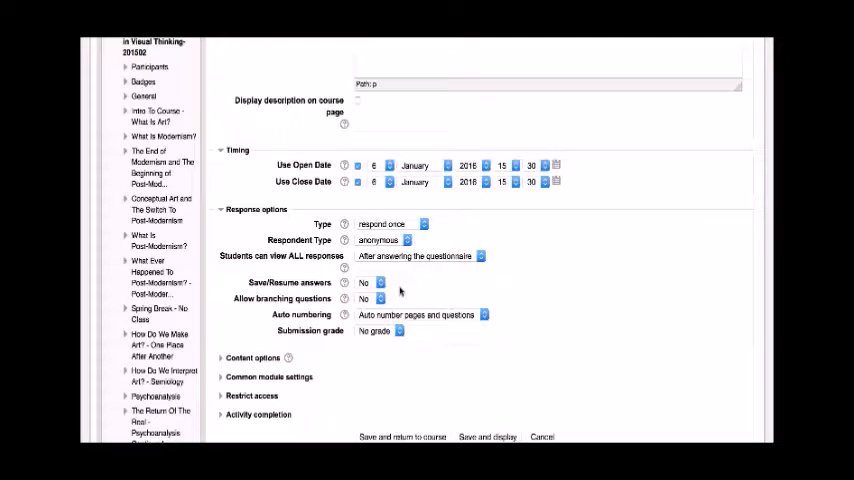
# Set Save/Resume answers to Yes, no question numbering, and submission grade 100.
pyautogui.click(370, 284)
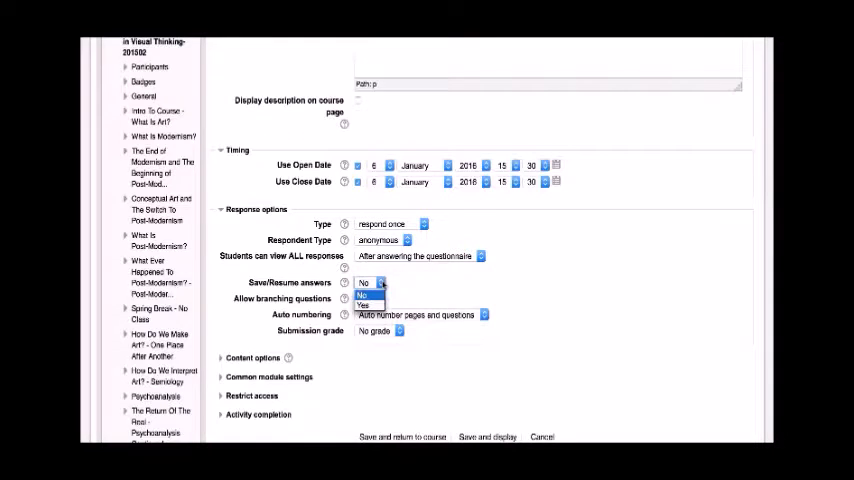
pyautogui.click(364, 306)
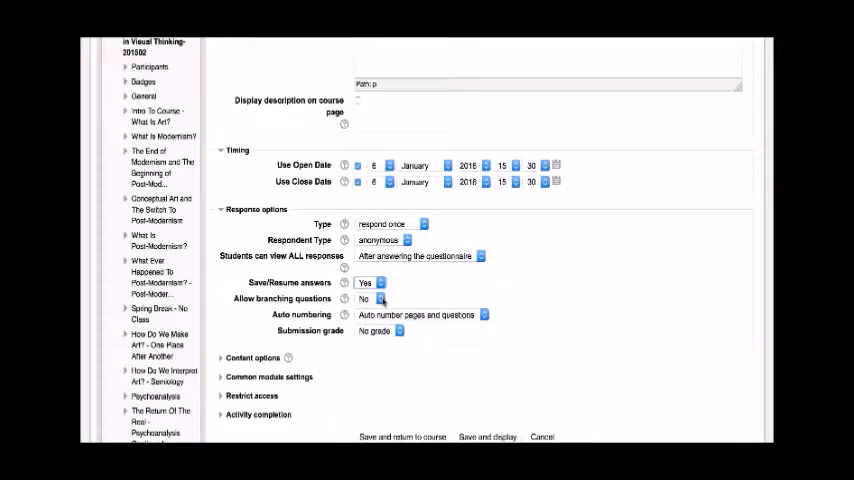
pyautogui.click(420, 314)
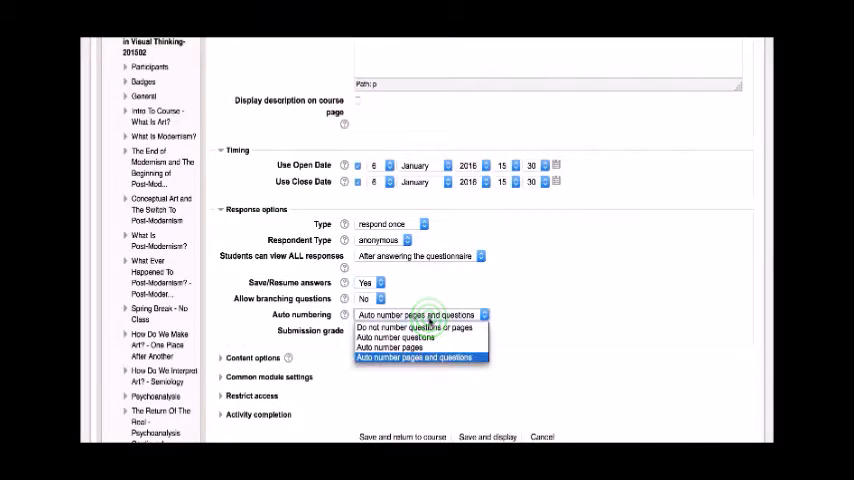
pyautogui.click(412, 328)
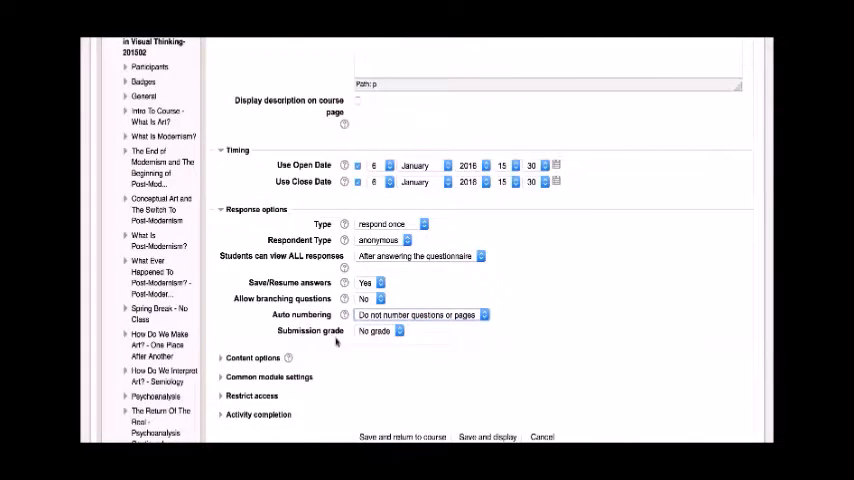
pyautogui.click(380, 332)
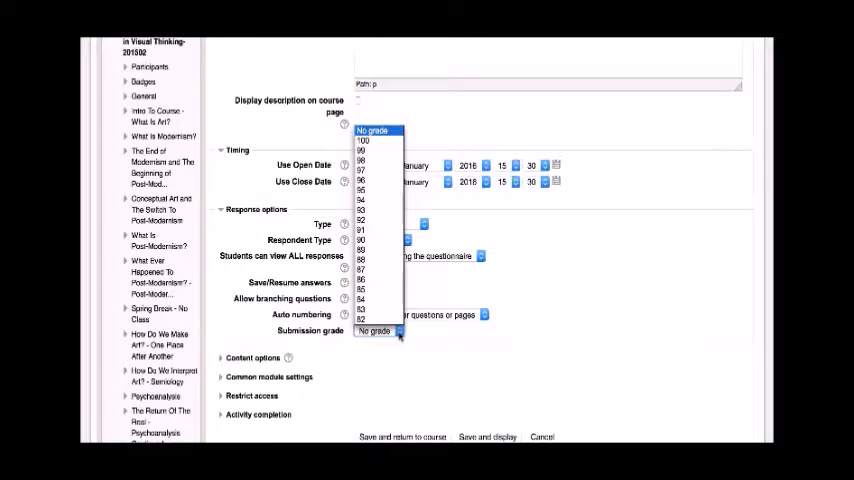
pyautogui.click(376, 330)
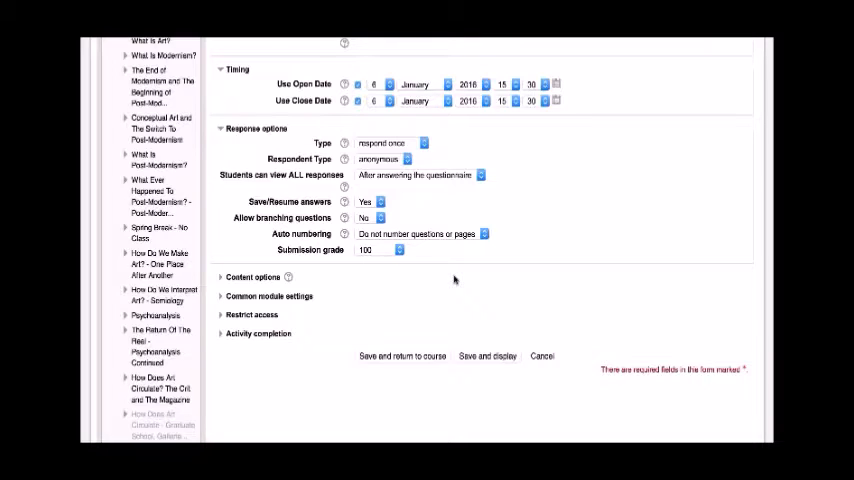
# Save and display the questionnaire, then go to its Add questions page.
pyautogui.click(488, 356)
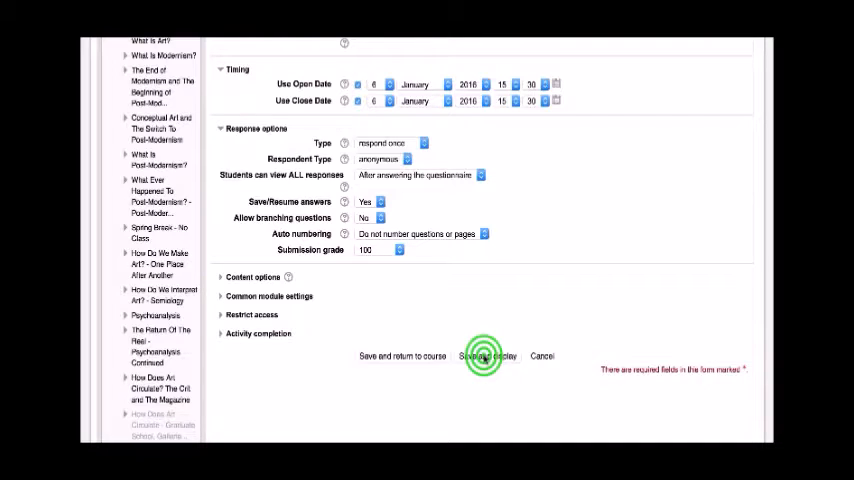
pyautogui.click(488, 356)
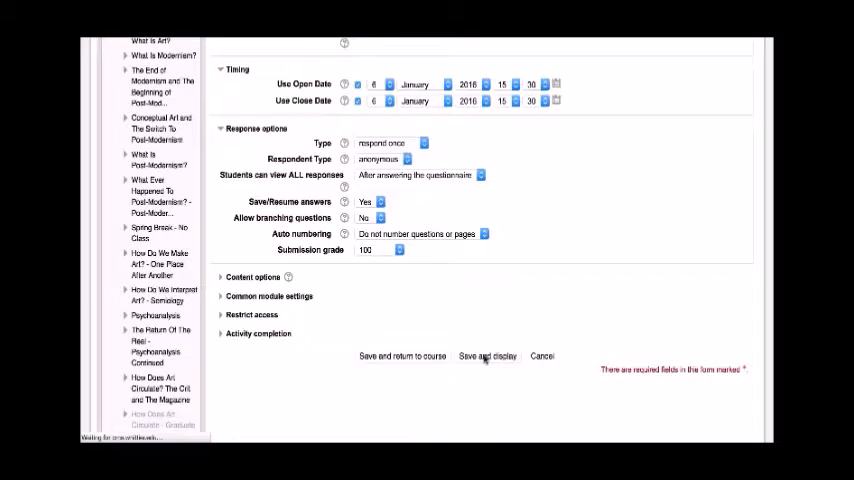
pyautogui.click(488, 356)
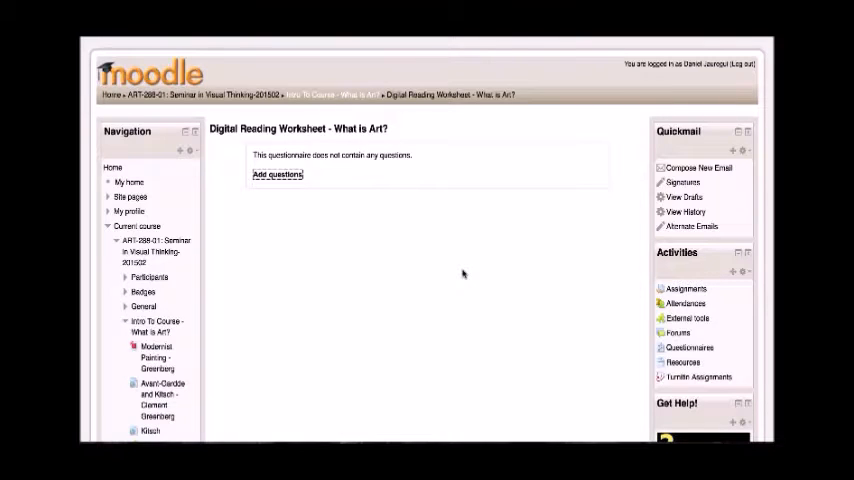
pyautogui.click(276, 174)
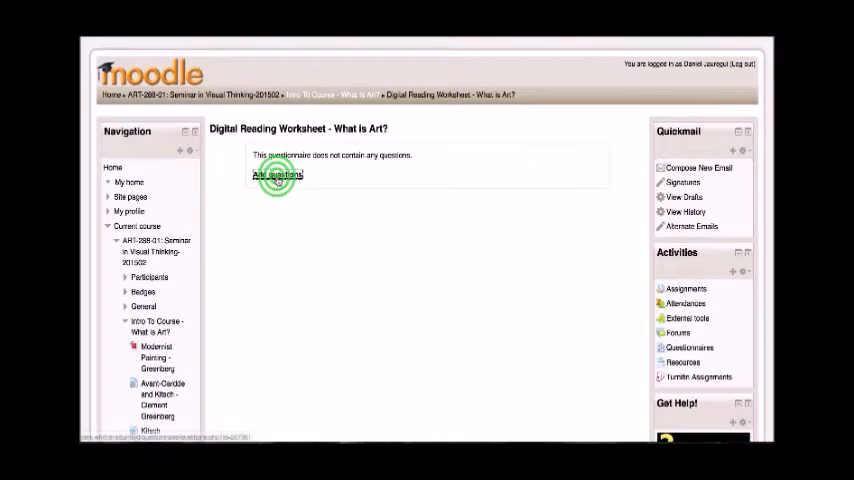
pyautogui.click(276, 174)
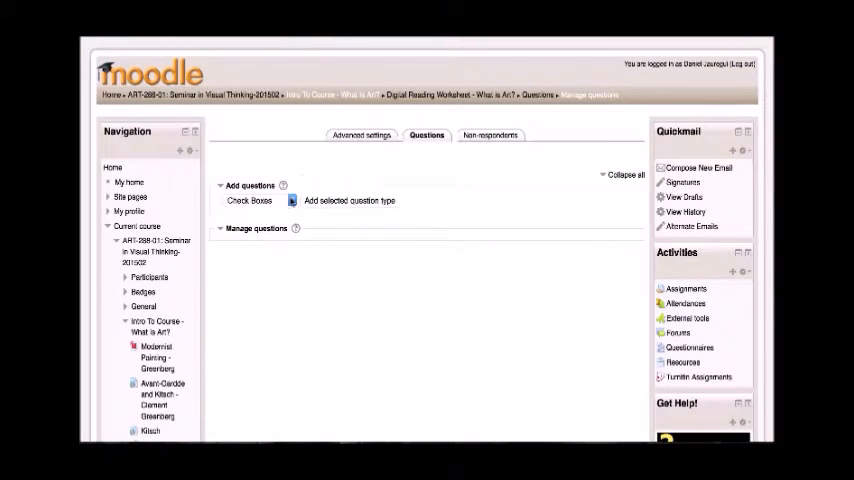
# Add an Essay Box question named Thesis with response required.
pyautogui.click(256, 200)
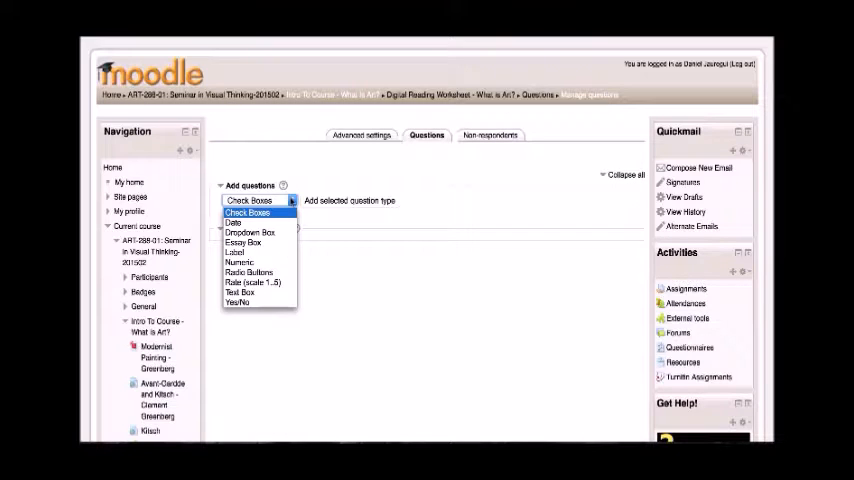
pyautogui.moveTo(242, 242)
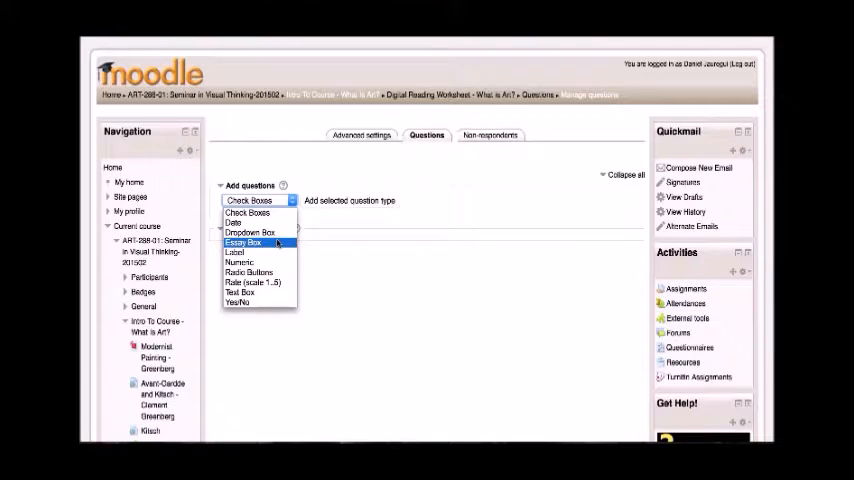
pyautogui.click(242, 242)
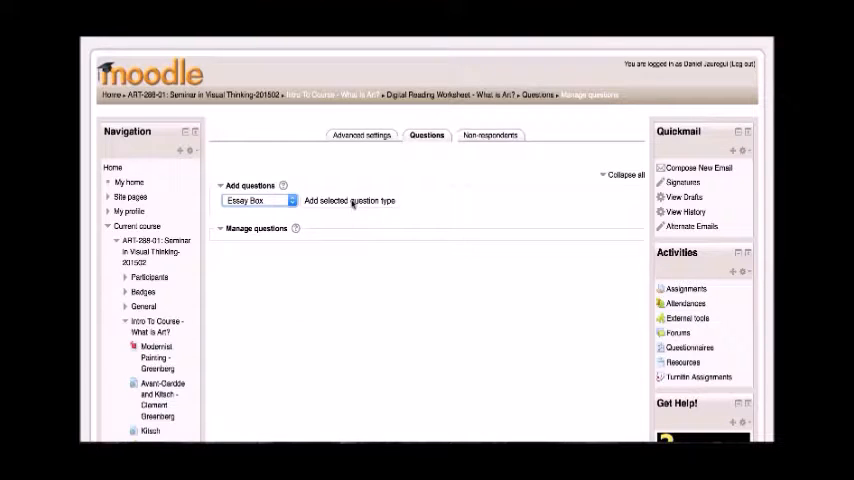
pyautogui.click(348, 200)
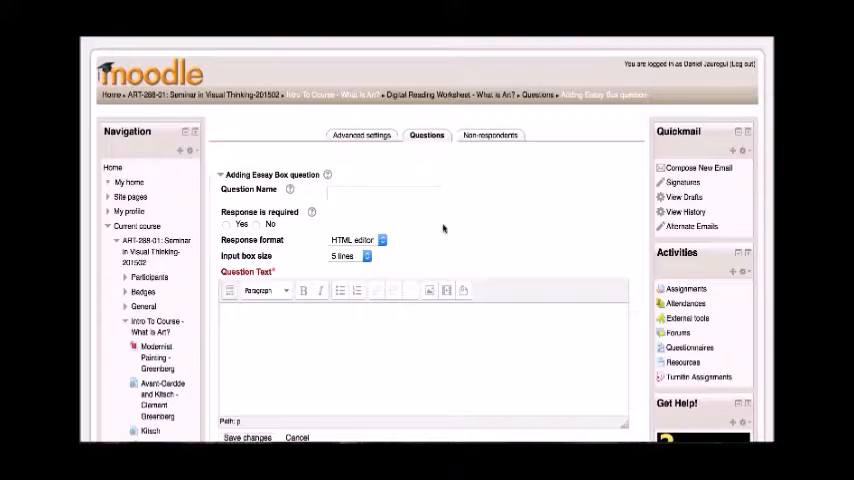
pyautogui.click(384, 192)
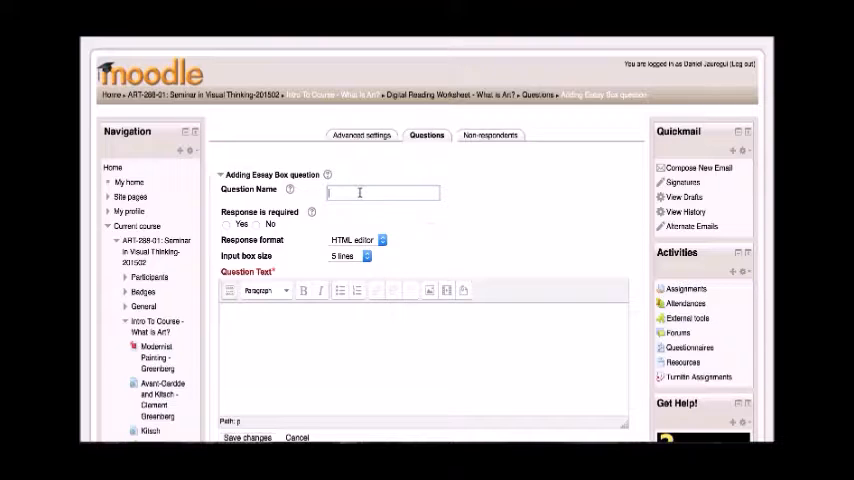
pyautogui.write('Thesis')
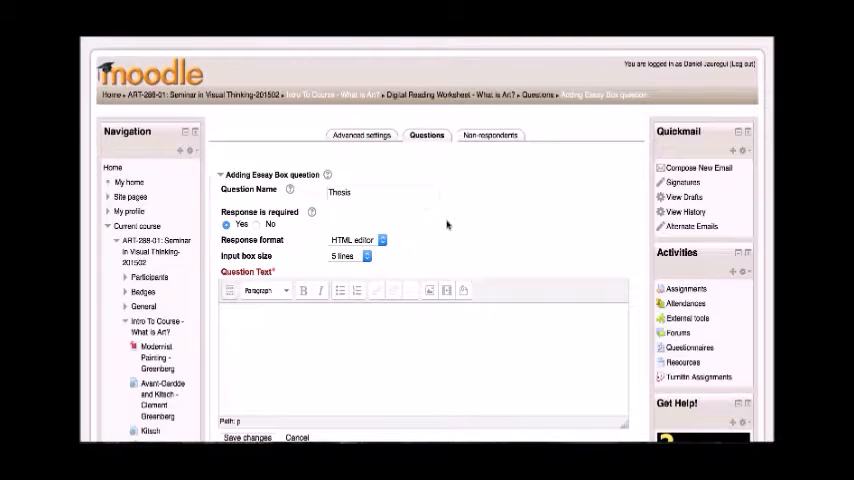
pyautogui.click(348, 204)
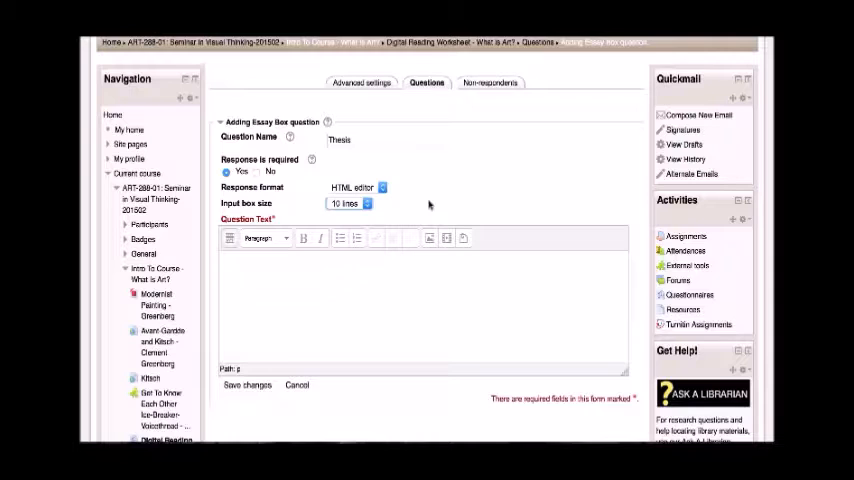
# Enter the question text "Please summarize the author's thesis".
pyautogui.click(288, 276)
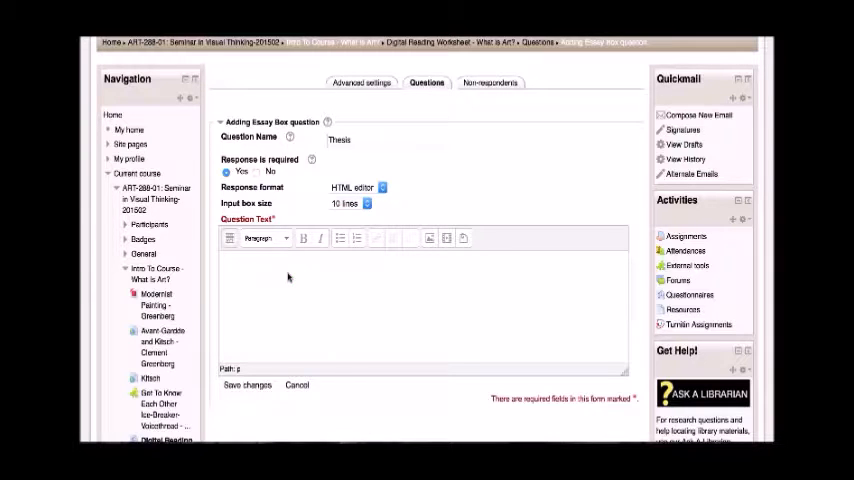
pyautogui.write('Please summarize the')
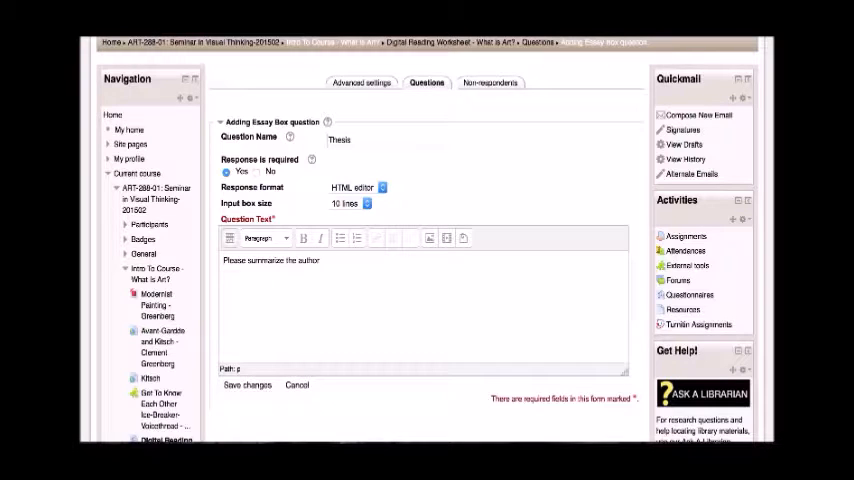
pyautogui.write("author's thesis")
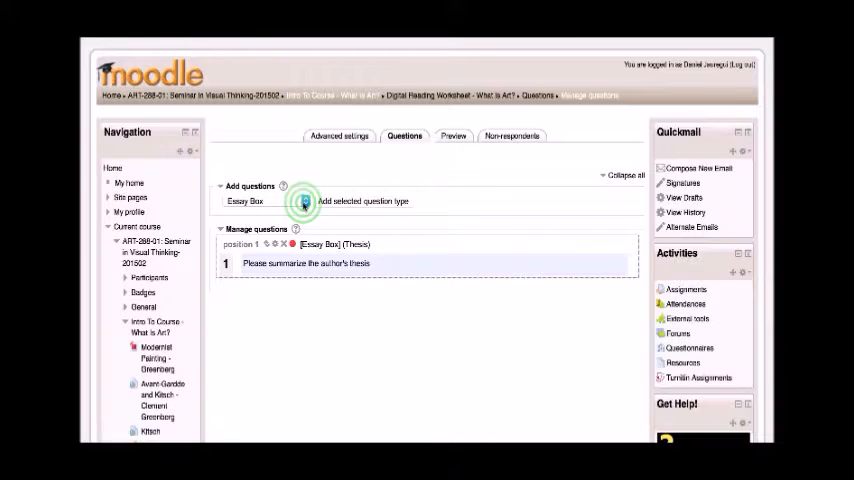
# Add a new Check Boxes question to the questionnaire.
pyautogui.click(304, 200)
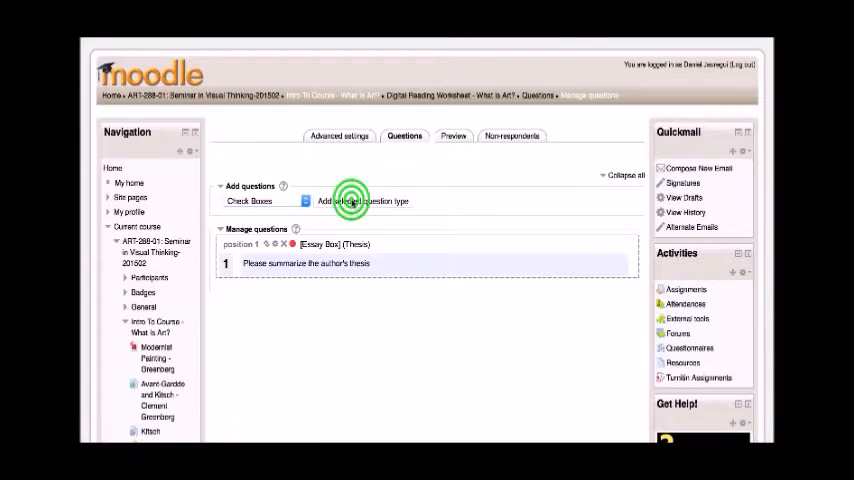
pyautogui.click(362, 200)
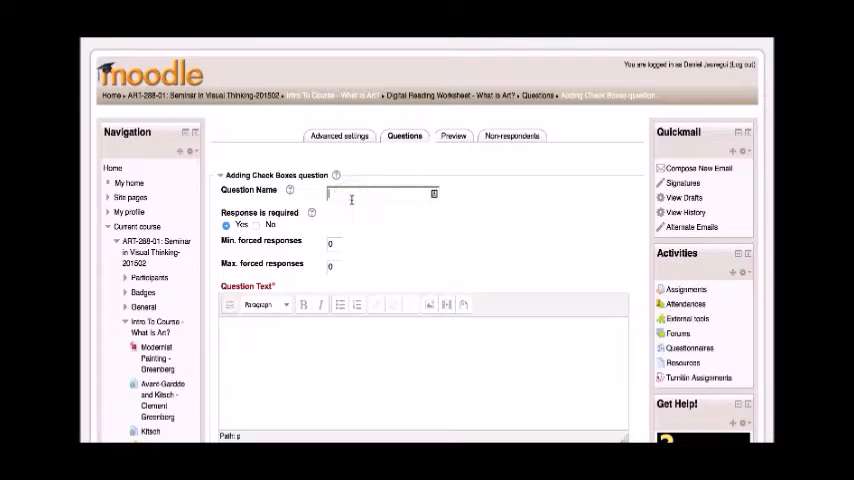
# Name the question Hashtag with text asking what hashtags would describe the reading, added to the boxes.
pyautogui.write('Hashtag')
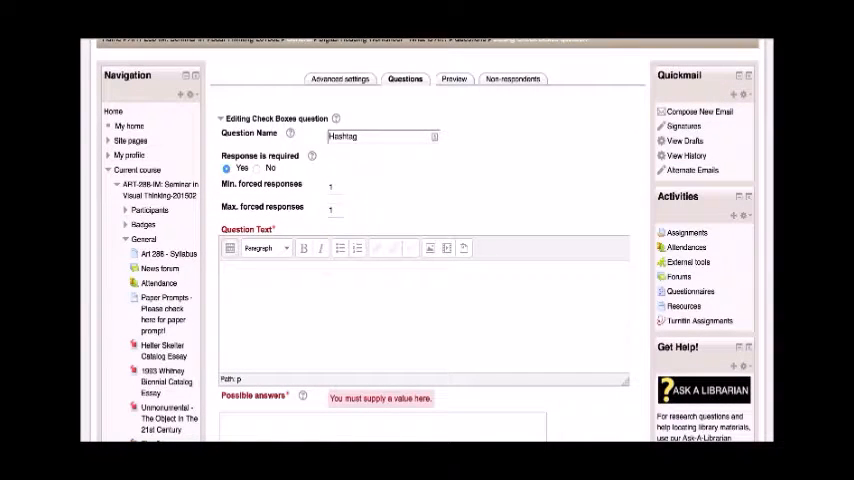
pyautogui.write('If you had to hashtag the reading, what hashtags would you use?  Add them to the boxes below in order of importance.')
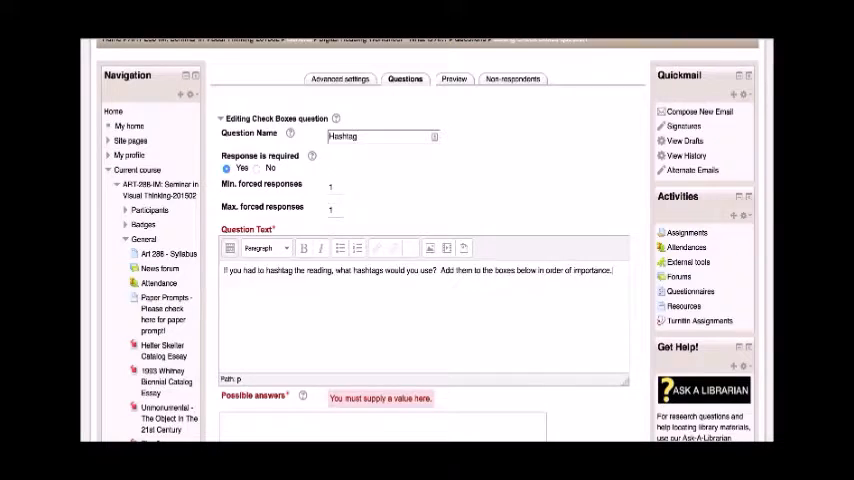
pyautogui.scroll(-3)
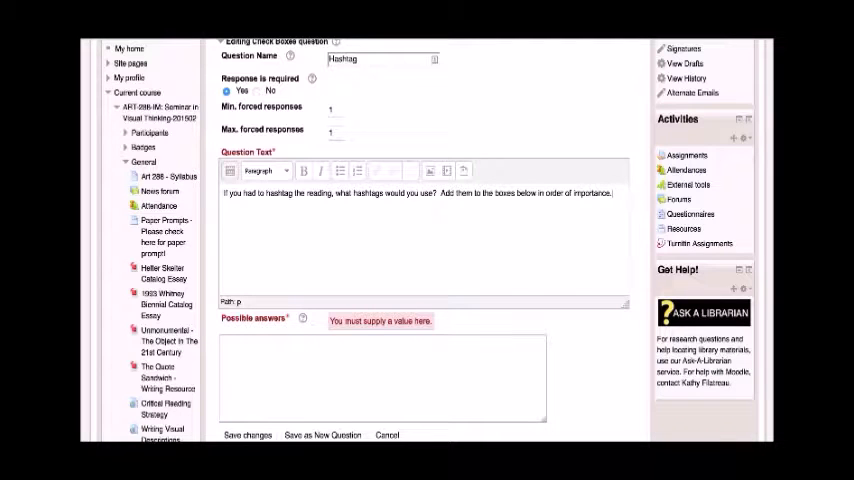
pyautogui.scroll(-3)
pyautogui.write('!other')
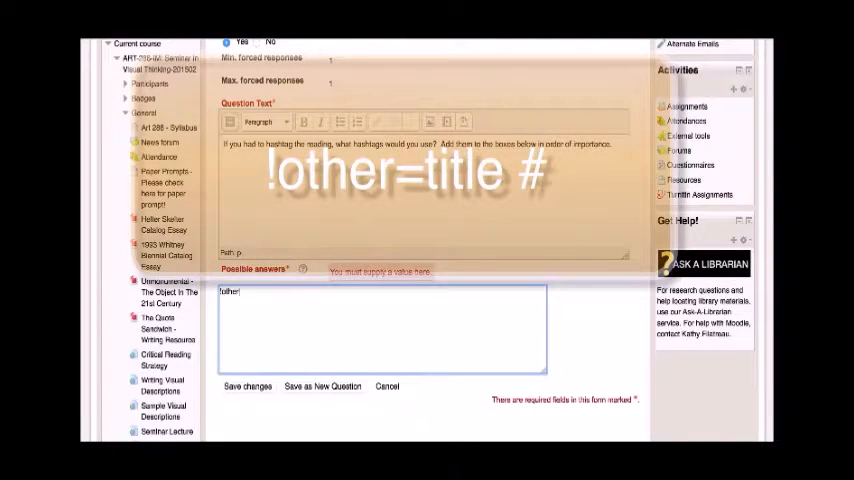
# Enter possible answers !other=Hashtag #1 through #5 and save the Hashtag question.
pyautogui.write('=')
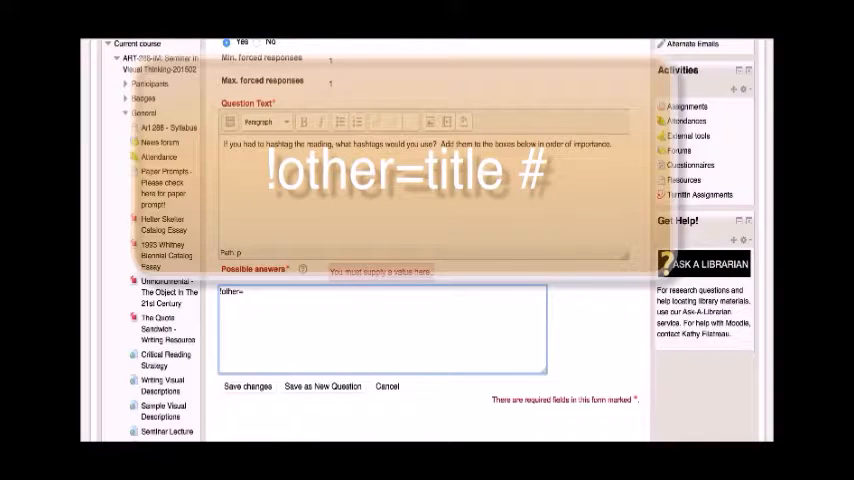
pyautogui.write('Ha')
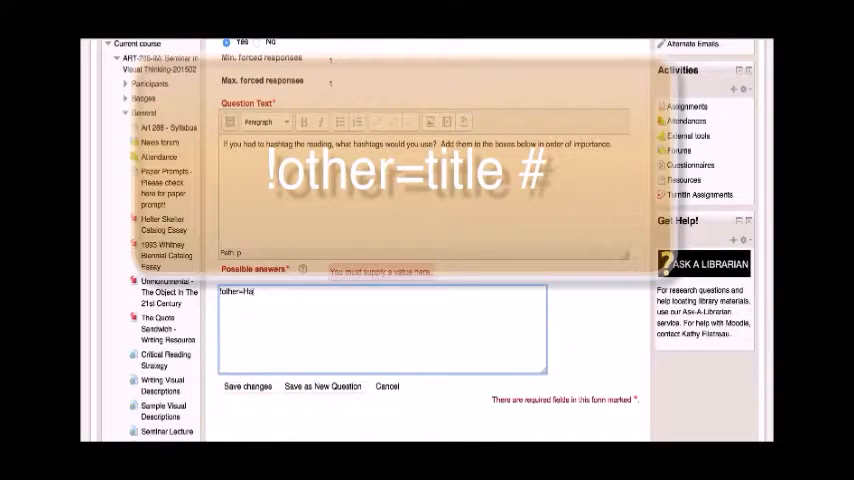
pyautogui.write('shtag')
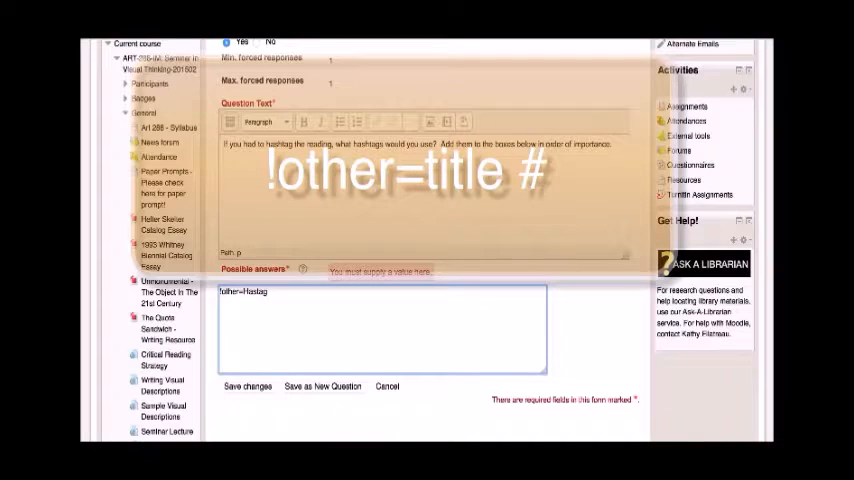
pyautogui.press('Backspace')
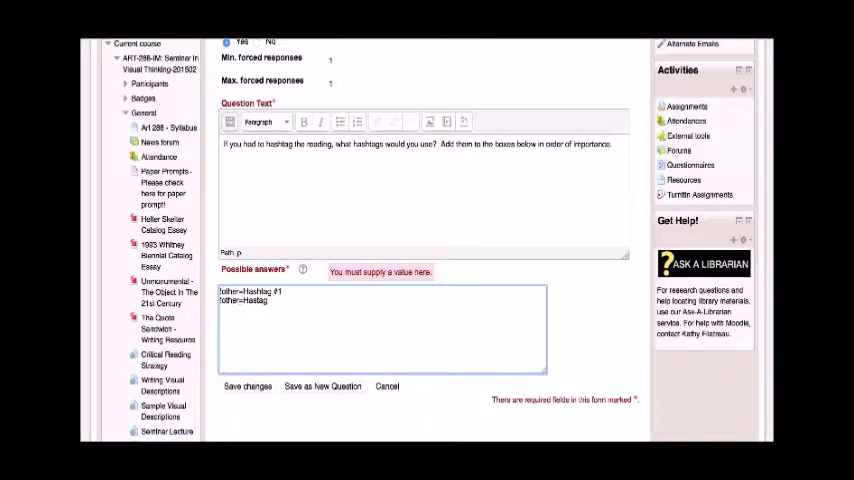
pyautogui.write('Hashtag #2')
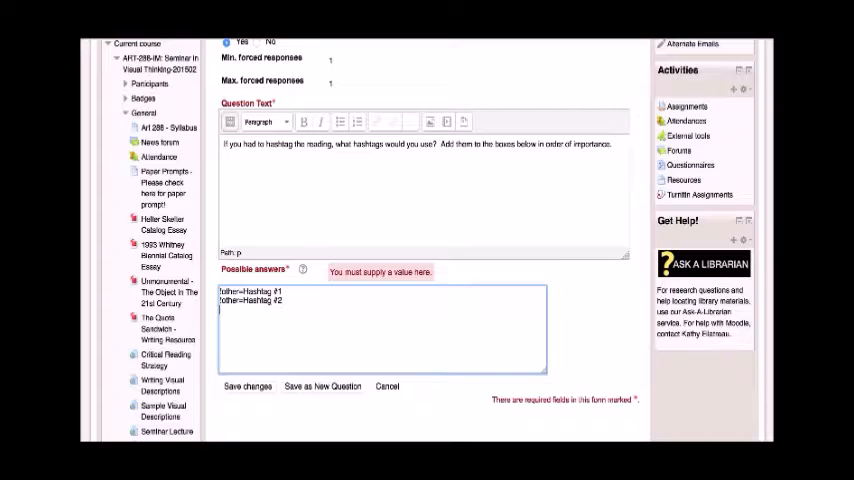
pyautogui.write('!other=hashtag #3')
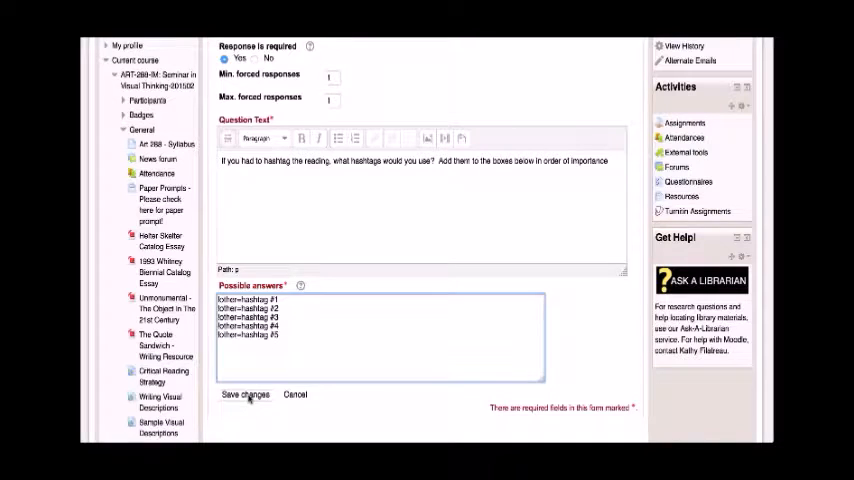
pyautogui.click(244, 392)
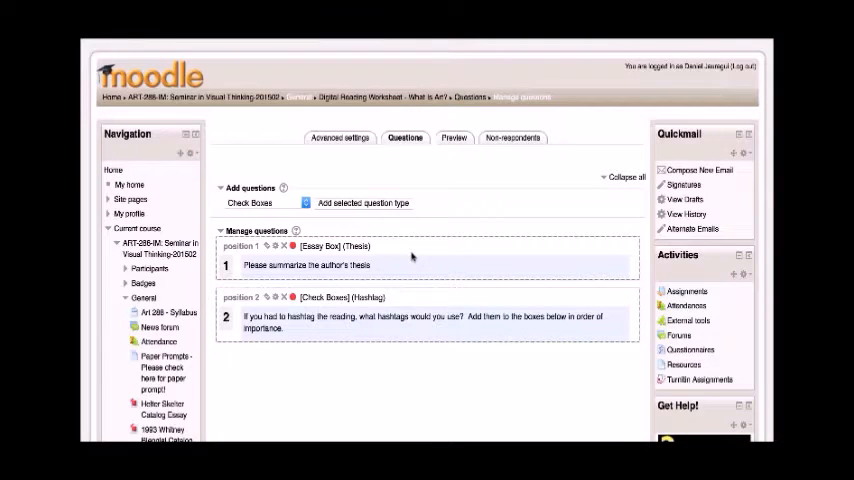
# Preview the Digital Reading Worksheet, then open the Critical Reading Worksheet's question list.
pyautogui.click(454, 138)
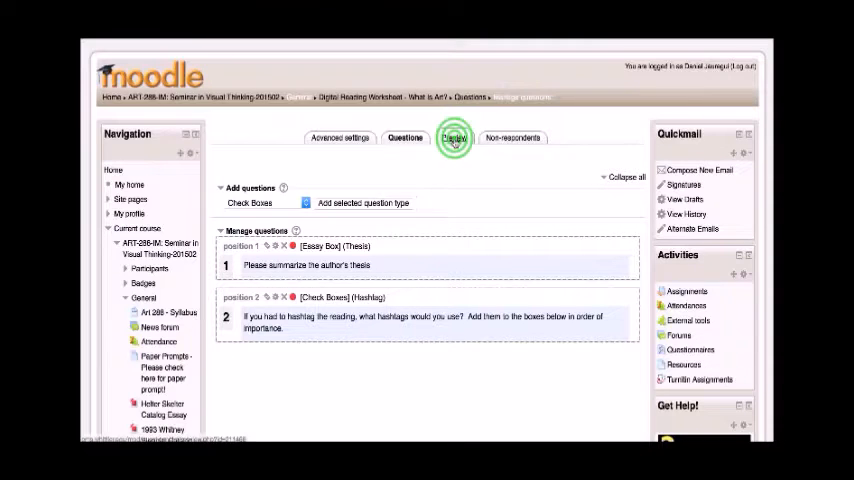
pyautogui.click(454, 136)
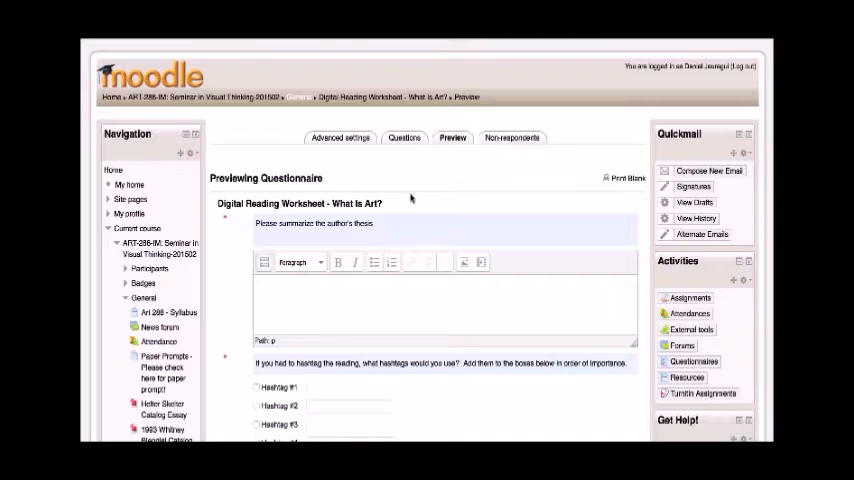
pyautogui.scroll(-3)
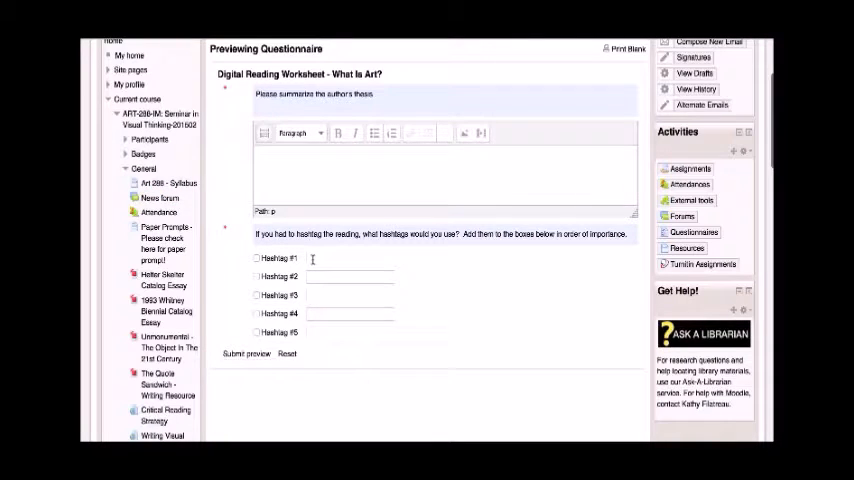
pyautogui.moveTo(240, 258)
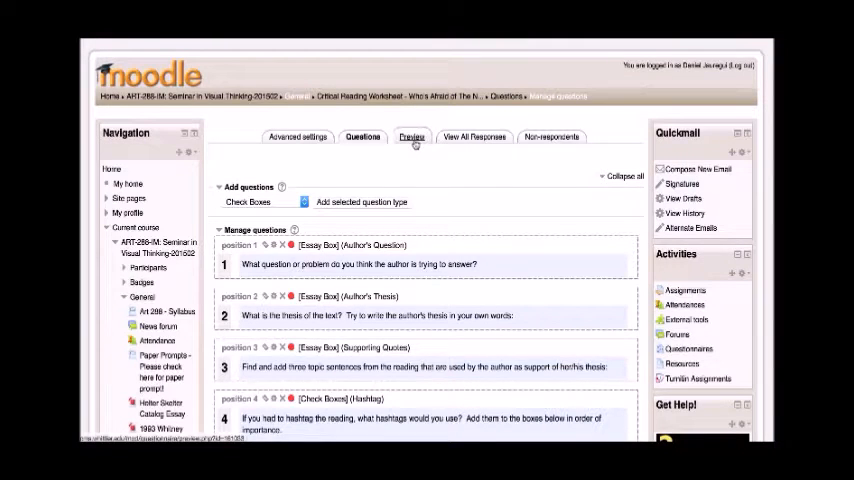
pyautogui.click(412, 136)
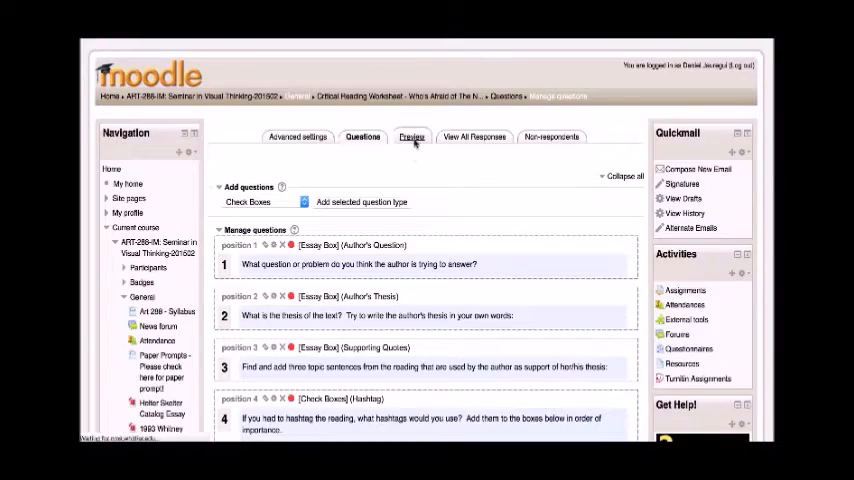
# Preview the Critical Reading Worksheet and scroll through its essay prompts, hashtag fields, artist names and vocabulary fields.
pyautogui.click(412, 136)
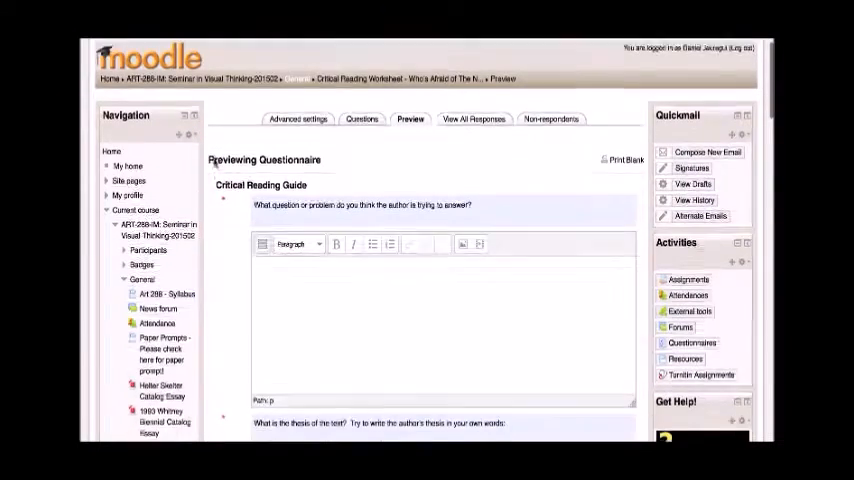
pyautogui.scroll(-3)
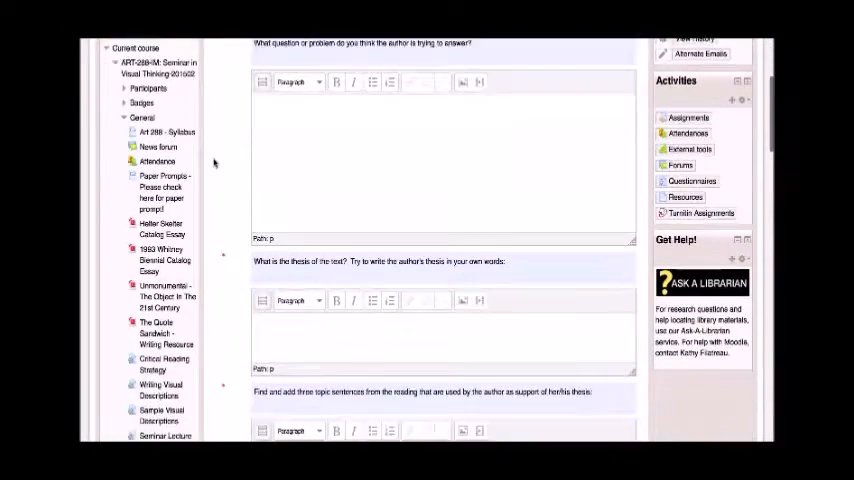
pyautogui.scroll(-3)
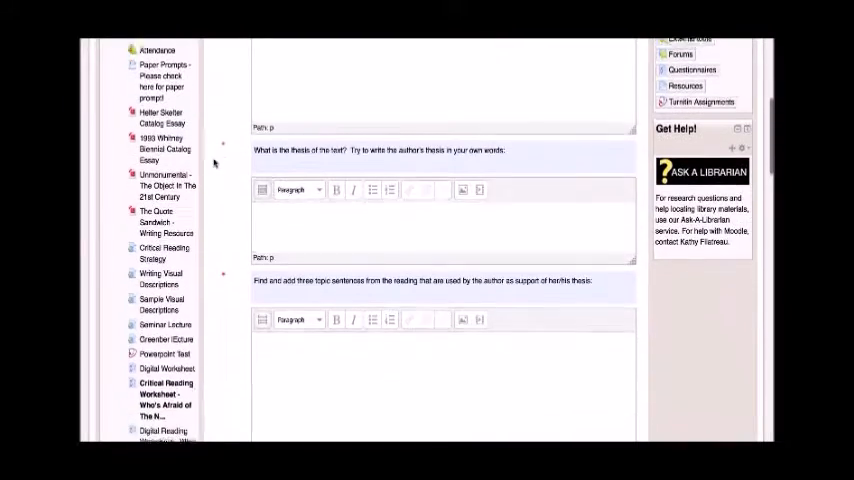
pyautogui.scroll(-3)
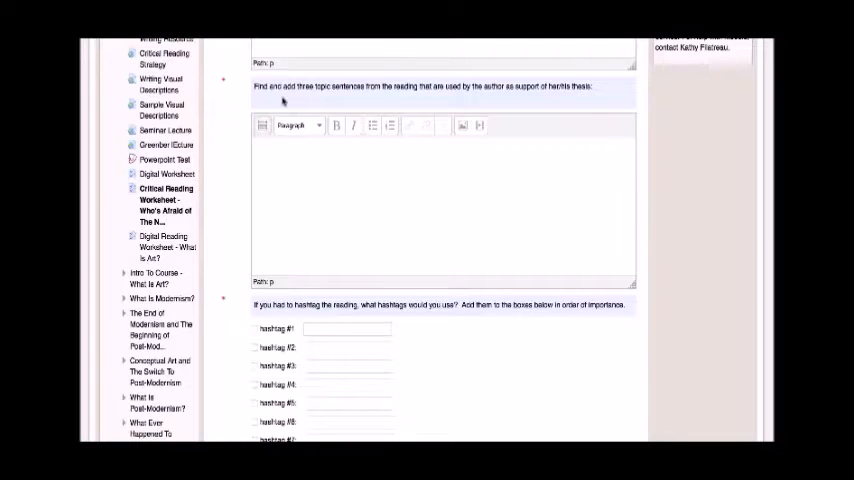
pyautogui.scroll(-3)
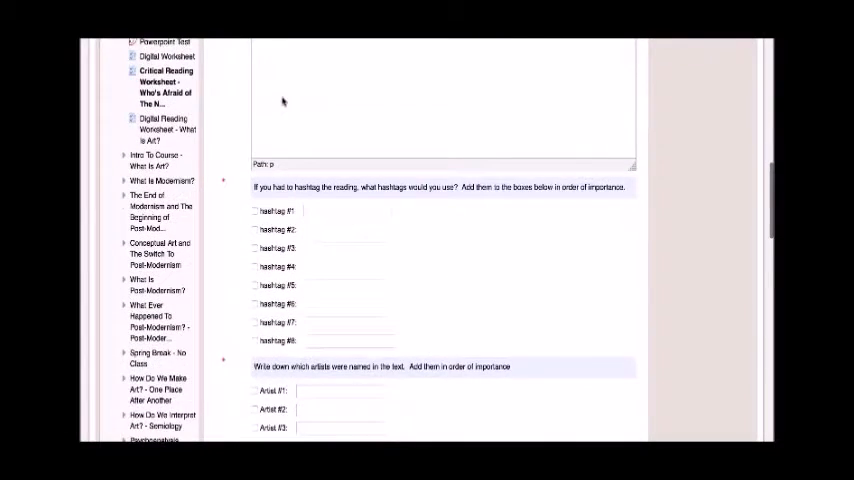
pyautogui.scroll(-3)
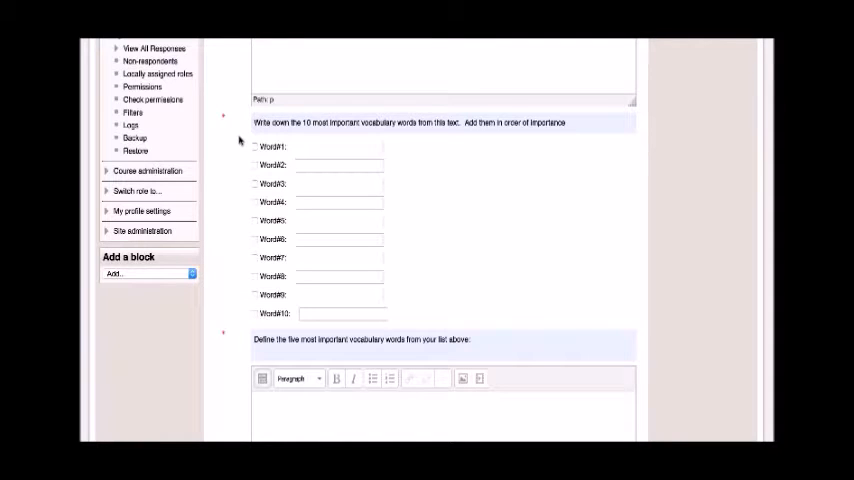
pyautogui.scroll(-3)
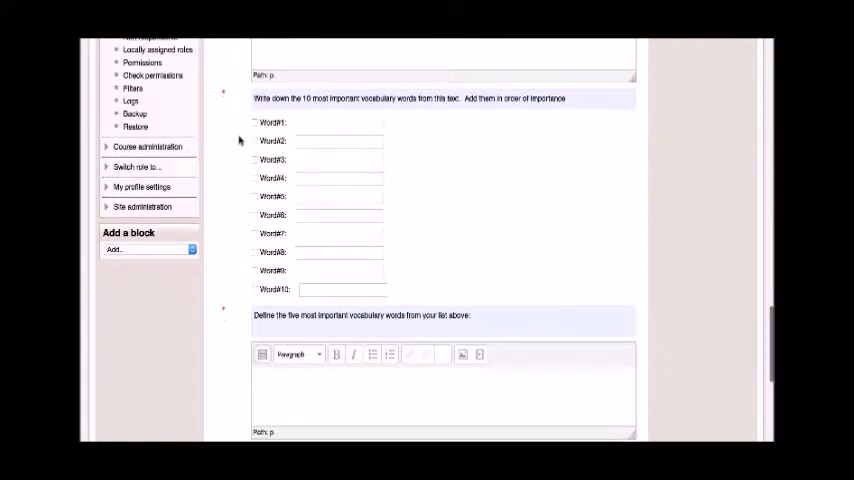
pyautogui.scroll(-3)
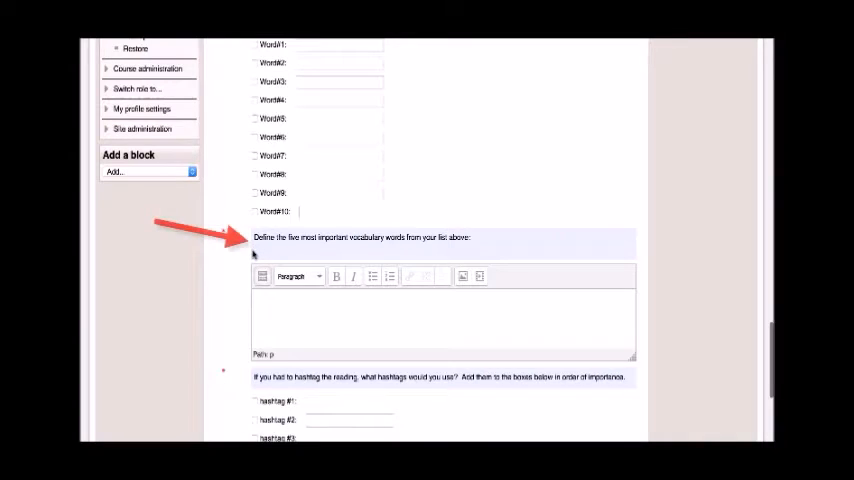